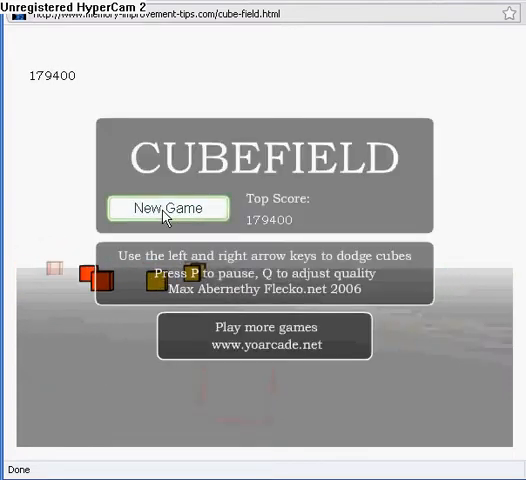
End the round and return to the menu showing the new top score of 240225
left_click(168, 208)
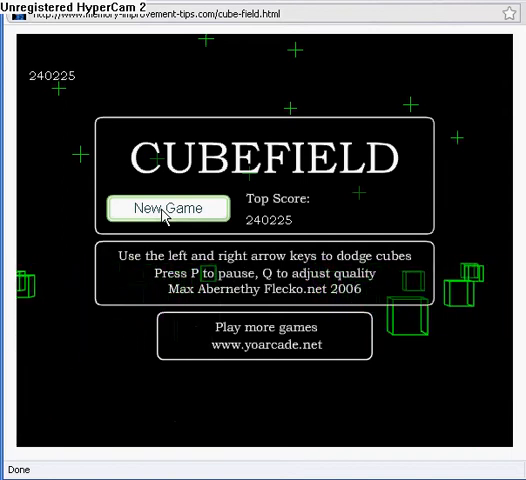
mouse_move(474, 350)
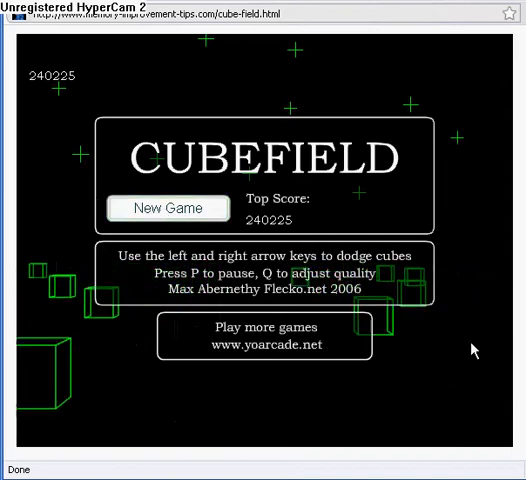